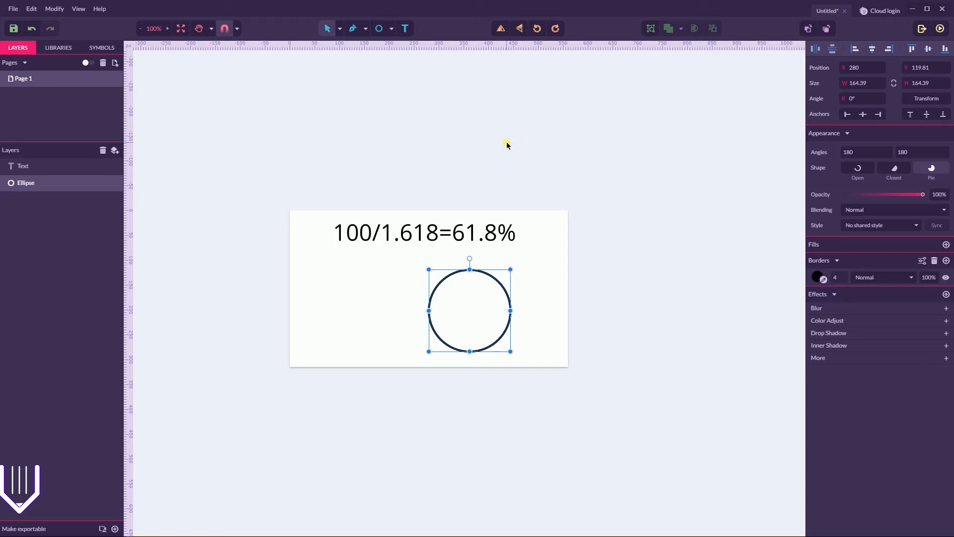
mouse_move(480, 109)
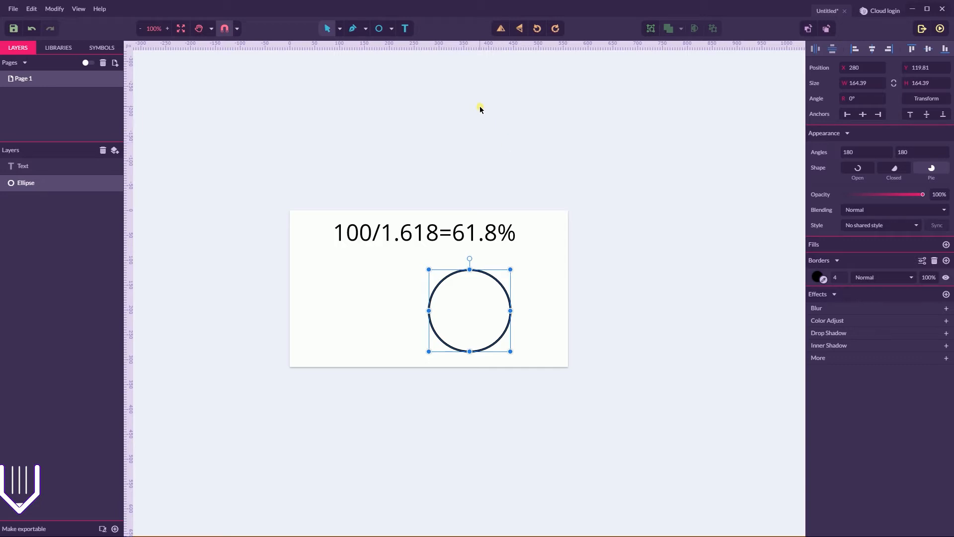
- After selecting the label, apply one 61.8% scaled copy of the circle via Transform
left_click(455, 233)
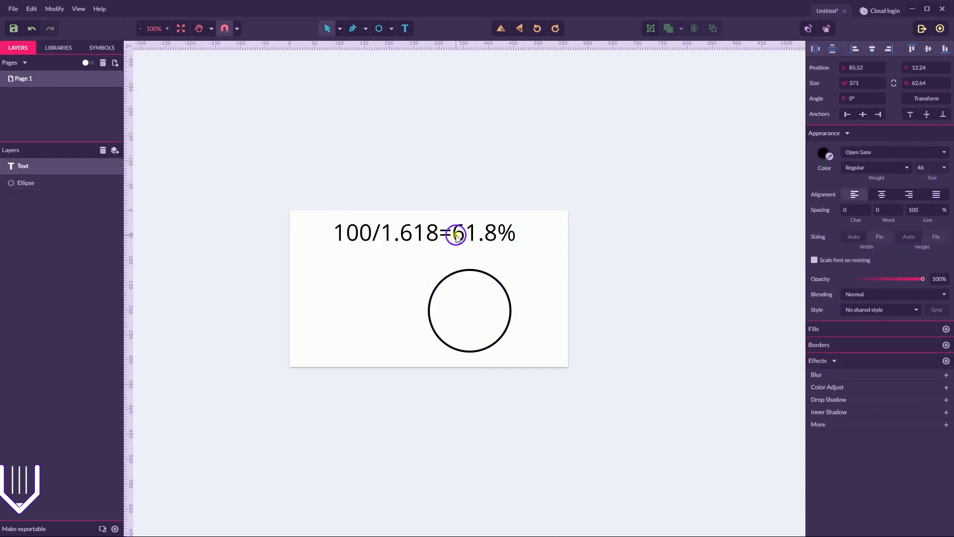
double_click(474, 233)
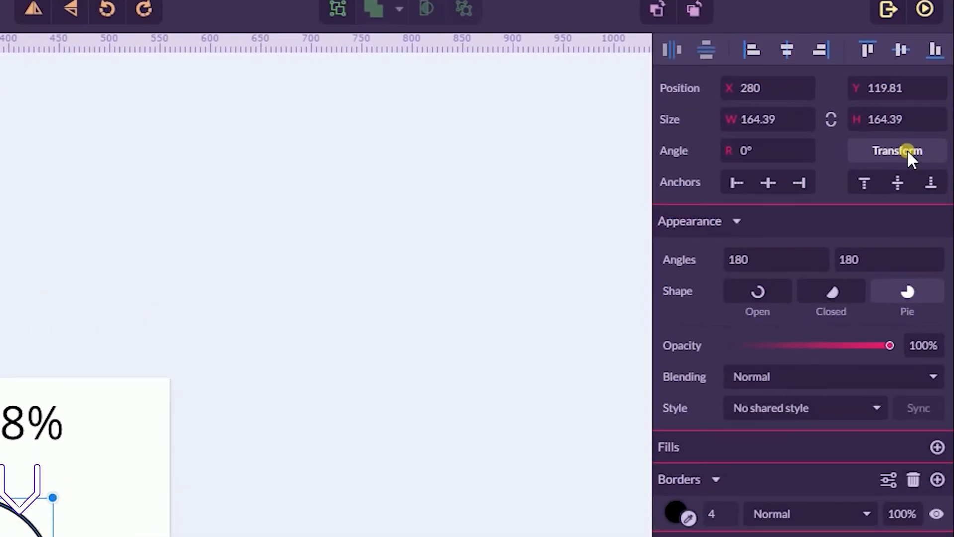
left_click(897, 150)
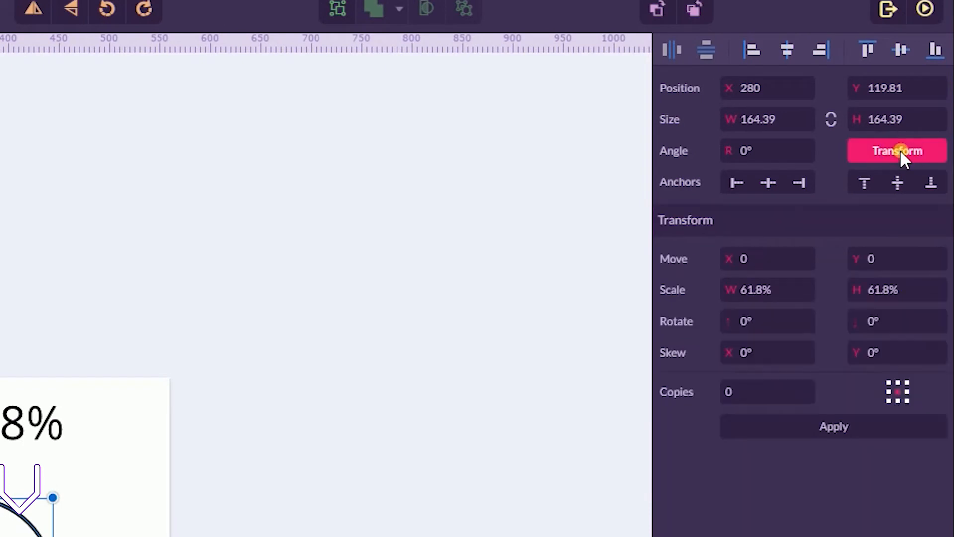
mouse_move(922, 493)
type("1")
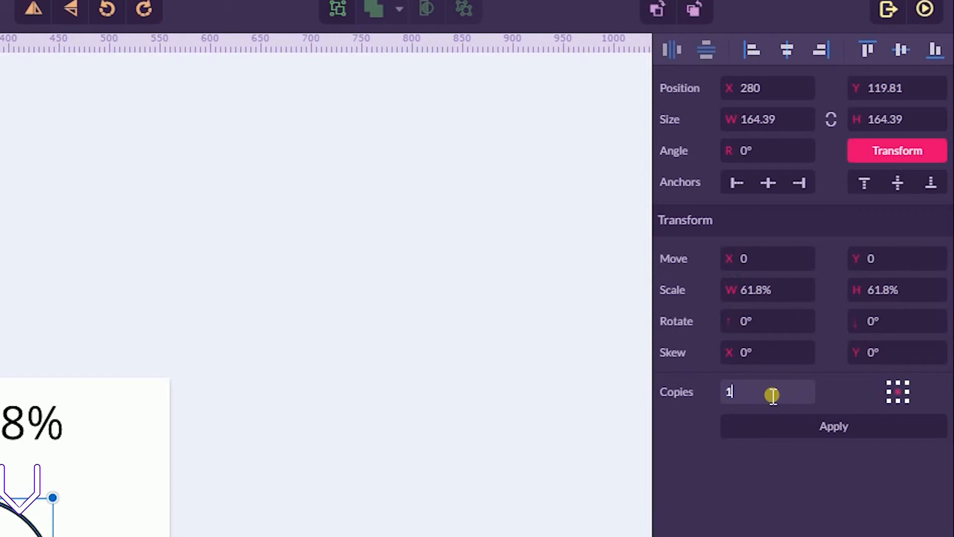
mouse_move(805, 432)
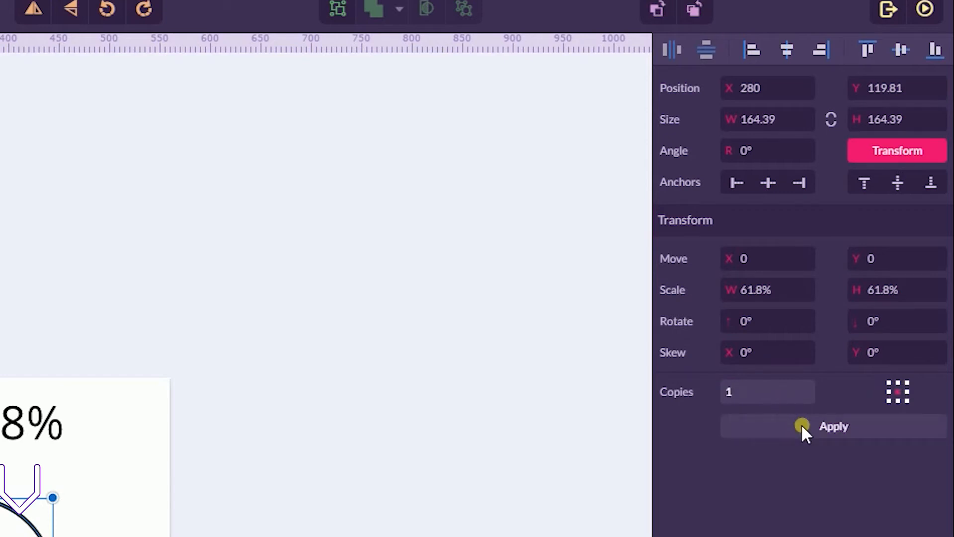
left_click(833, 426)
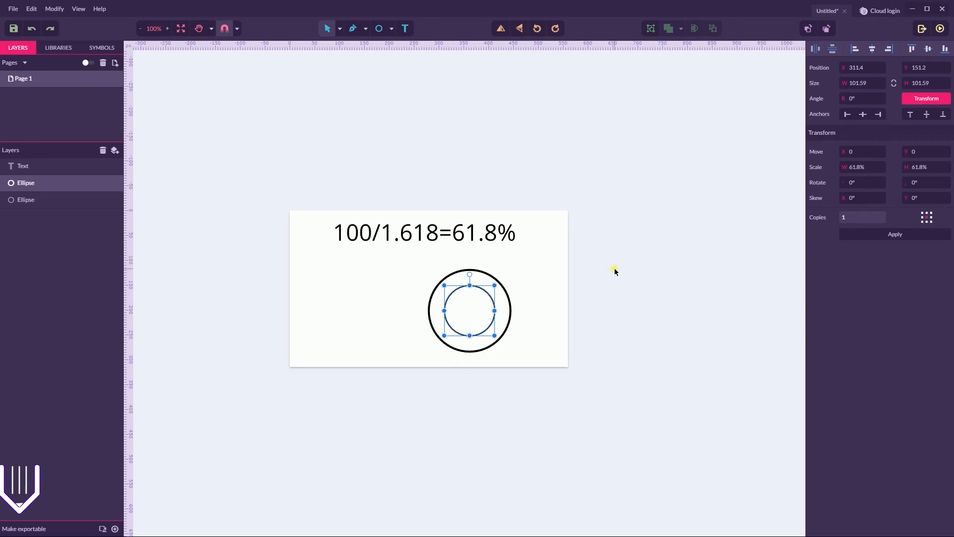
left_click(862, 217)
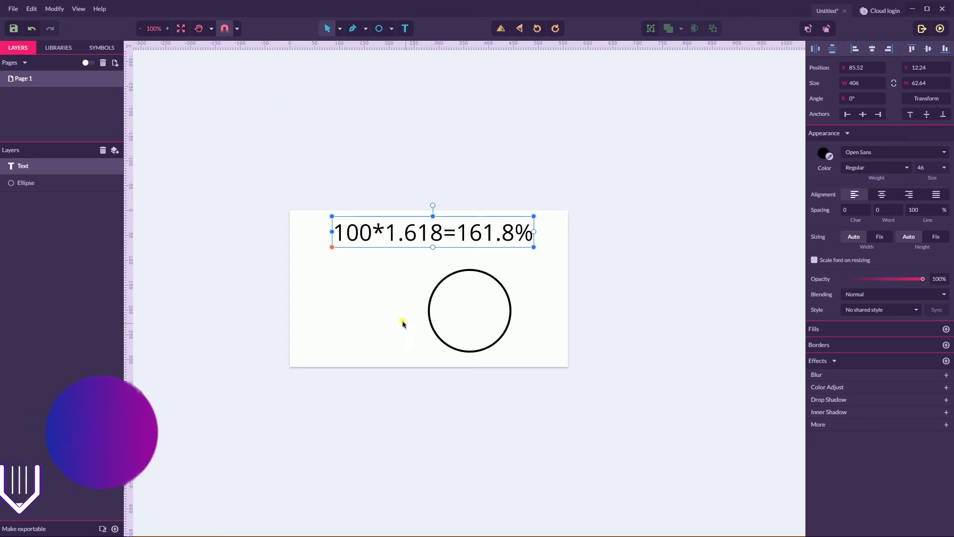
- Open the text label for editing so it can read 100*1.618=161.8%
double_click(461, 233)
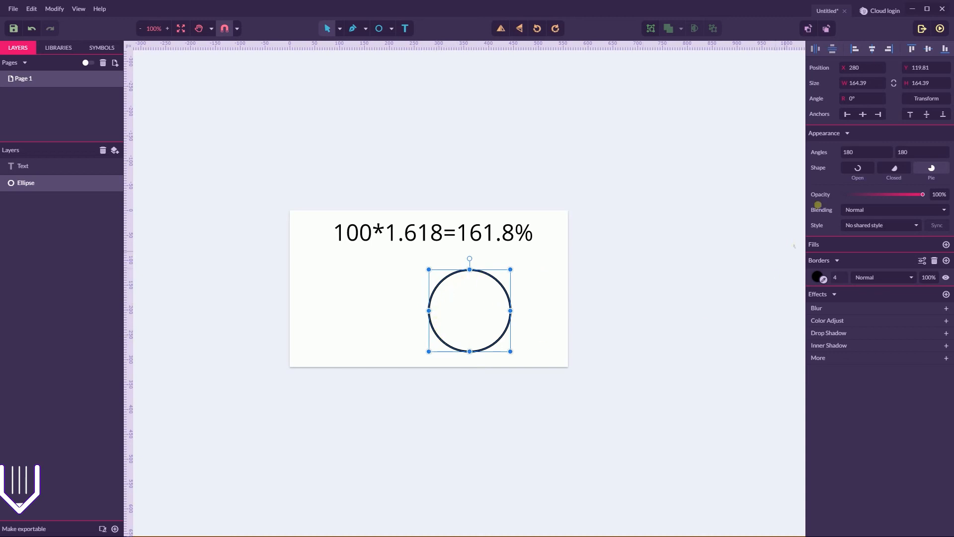
- Apply one Transform copy of the circle scaled to 161.8% width and height
left_click(925, 98)
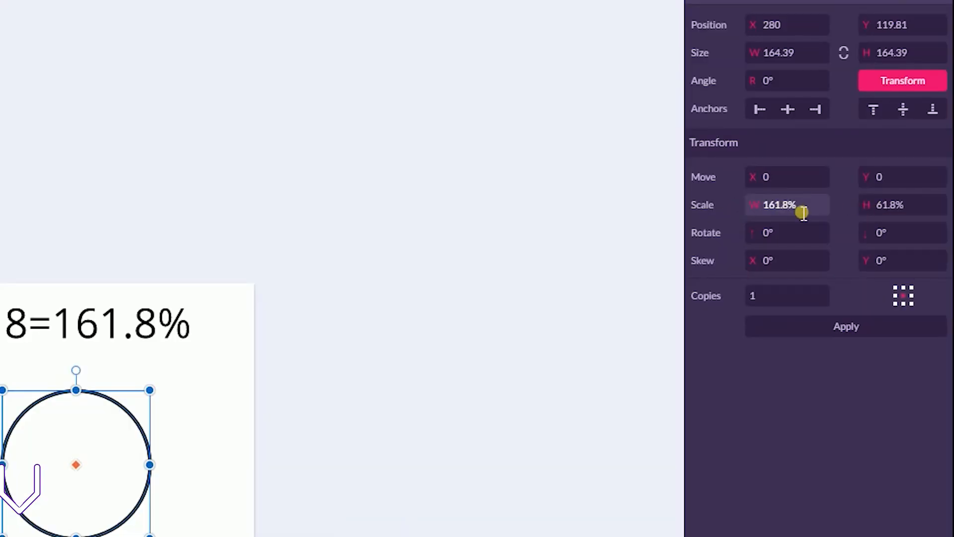
left_click(785, 204)
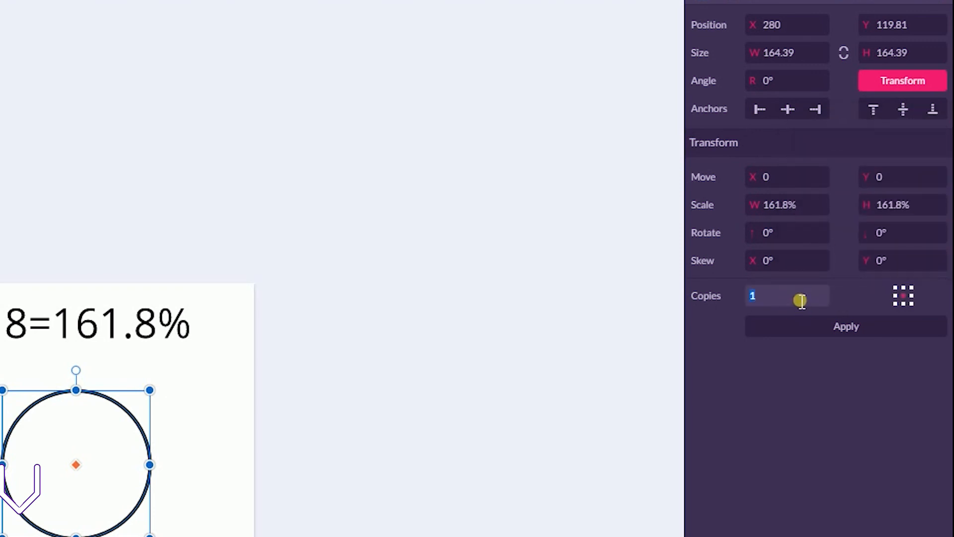
left_click(846, 326)
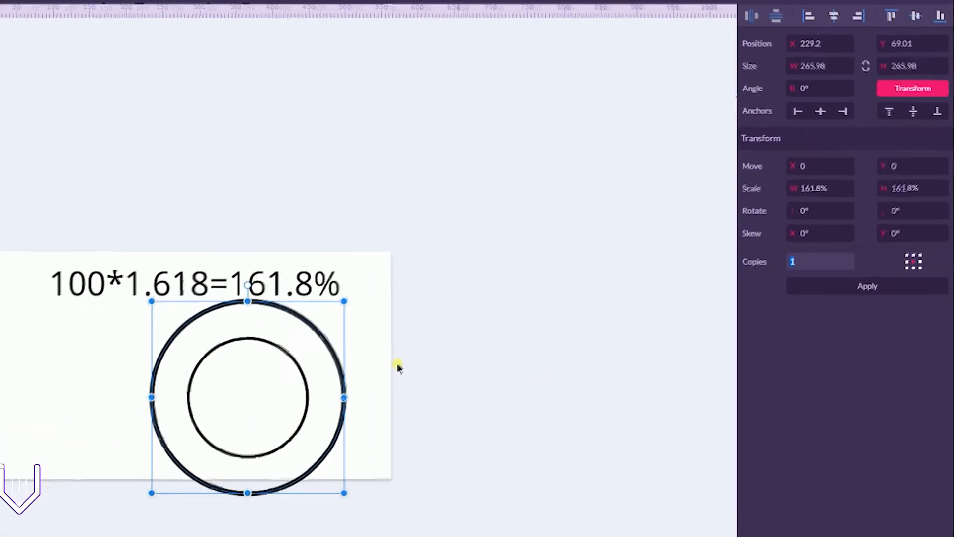